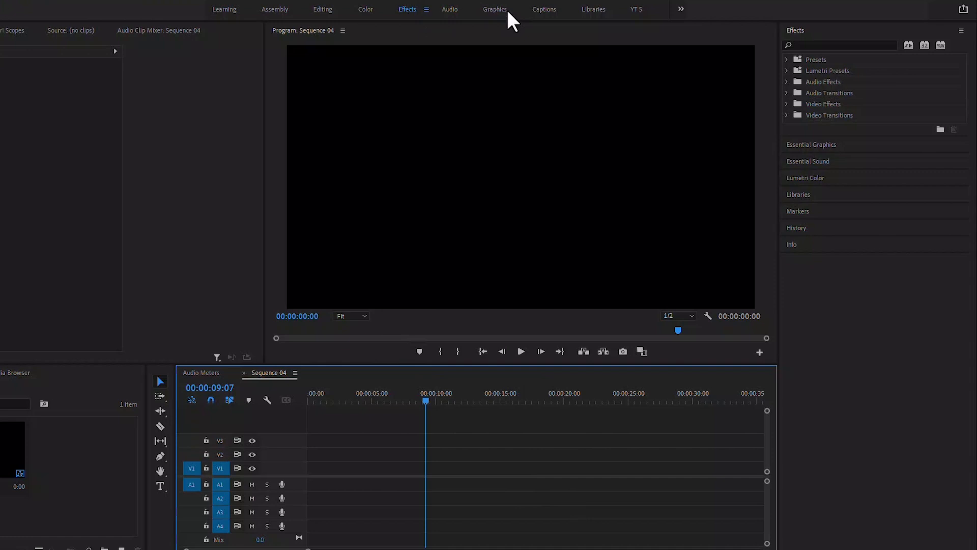
Step: Switch to the Graphics workspace with the Essential Graphics Edit panel showing
click(495, 9)
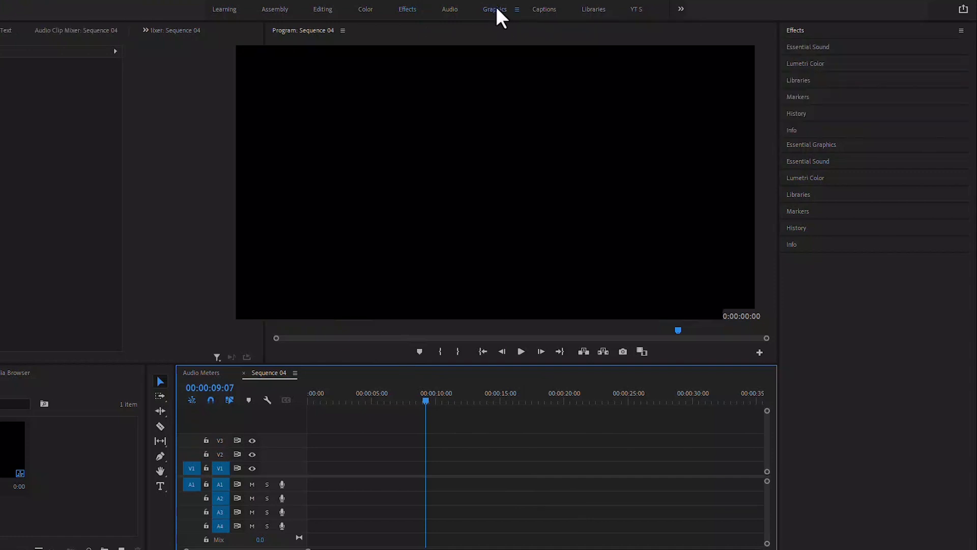
click(494, 9)
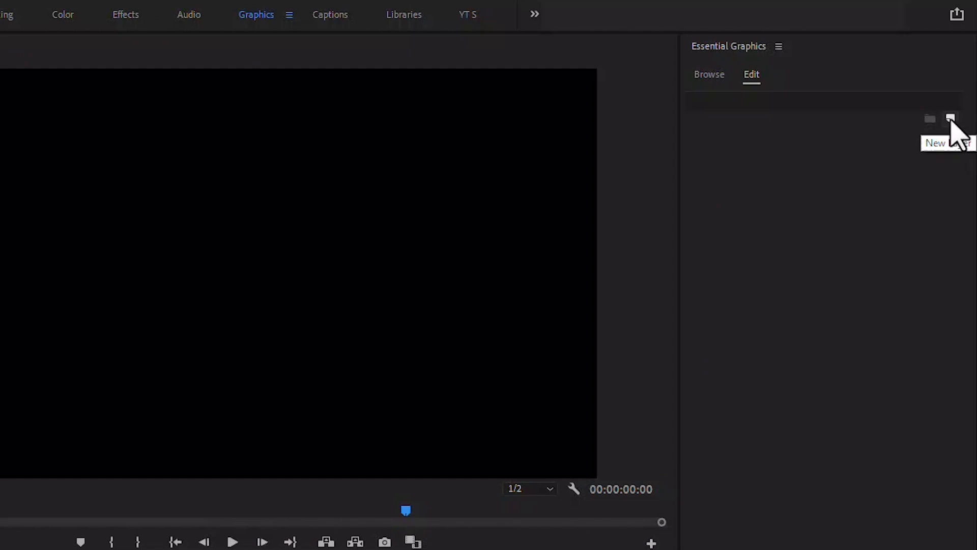
Step: Add a white Impact text layer reading HI, WELCOME, vertically centered in the frame
click(951, 119)
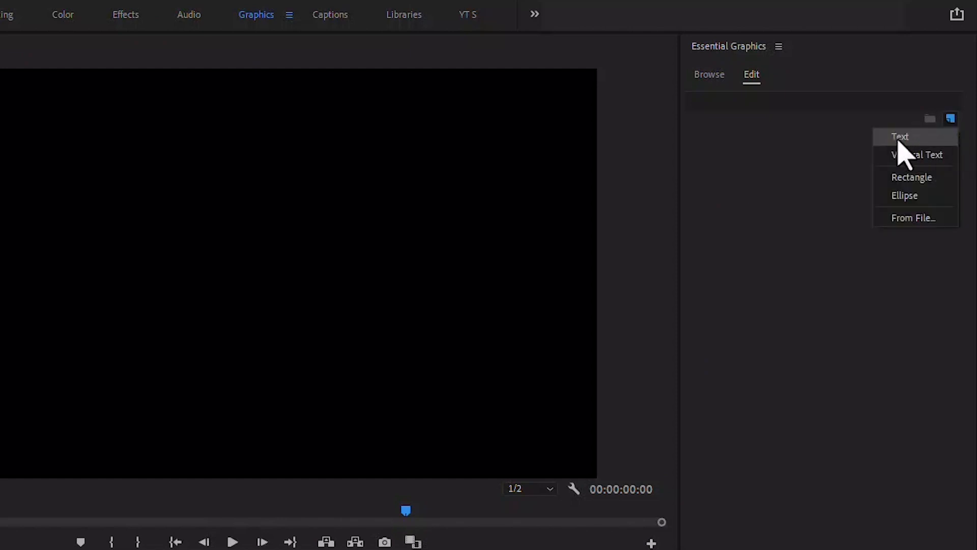
click(900, 137)
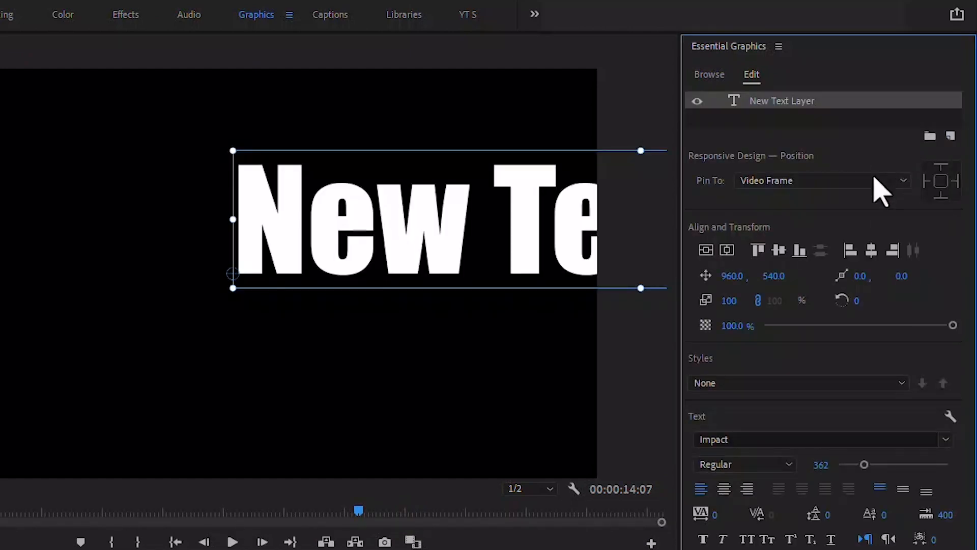
mouse_move(707, 251)
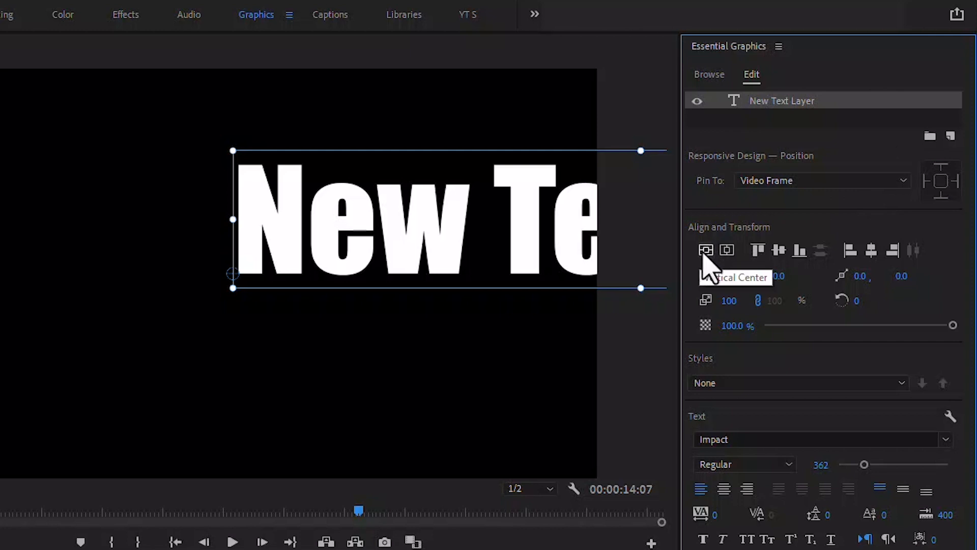
click(726, 250)
text(HI, WELCOME)
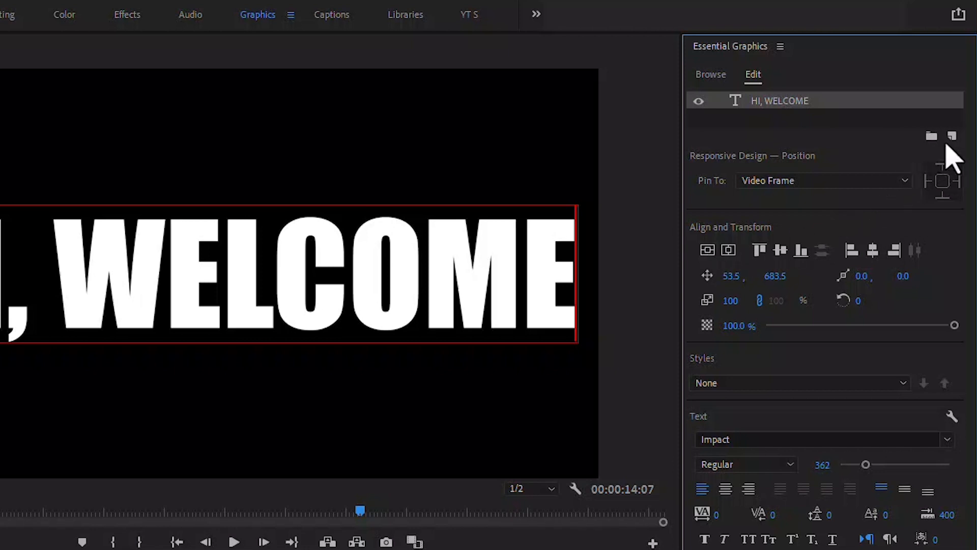
click(952, 135)
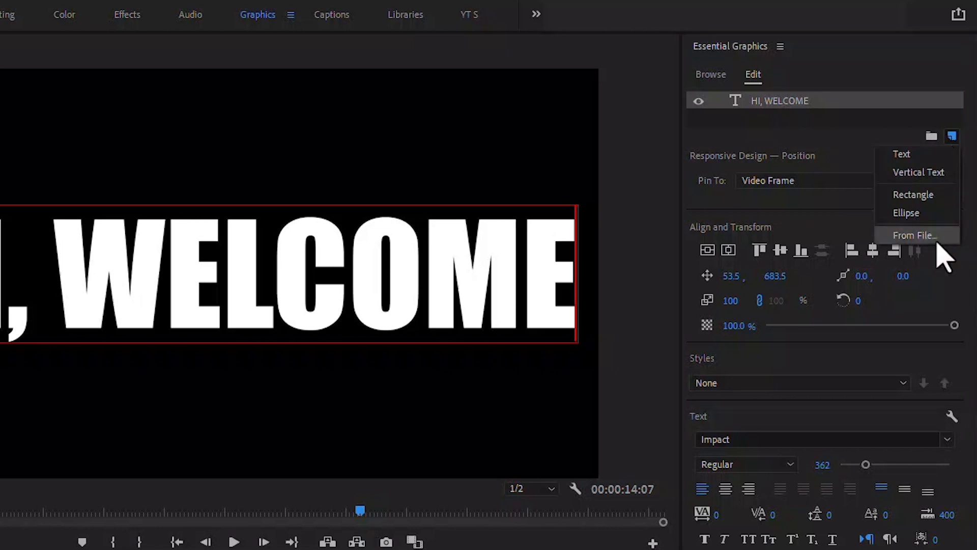
Step: Import the yellow flower clip 1 (4) from Downloads as a new graphic layer
click(953, 136)
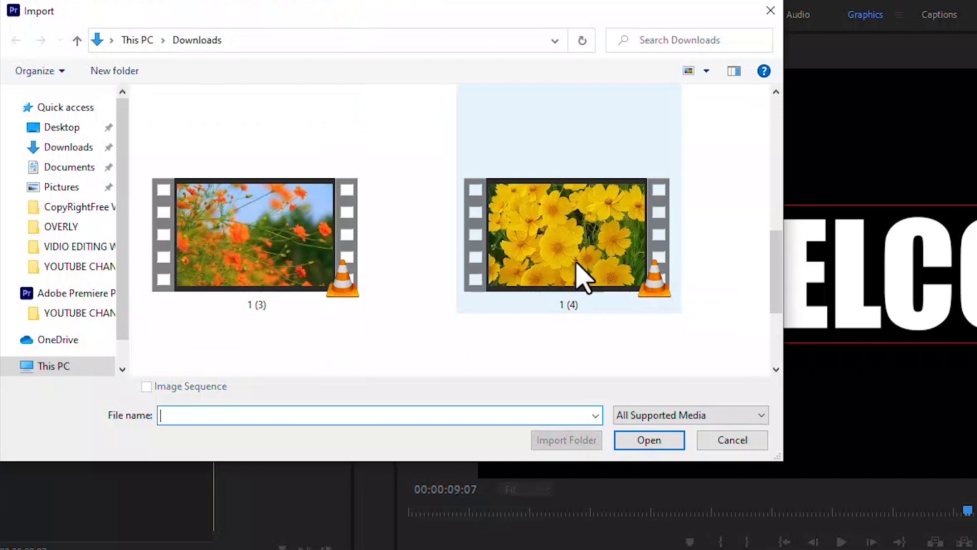
click(568, 238)
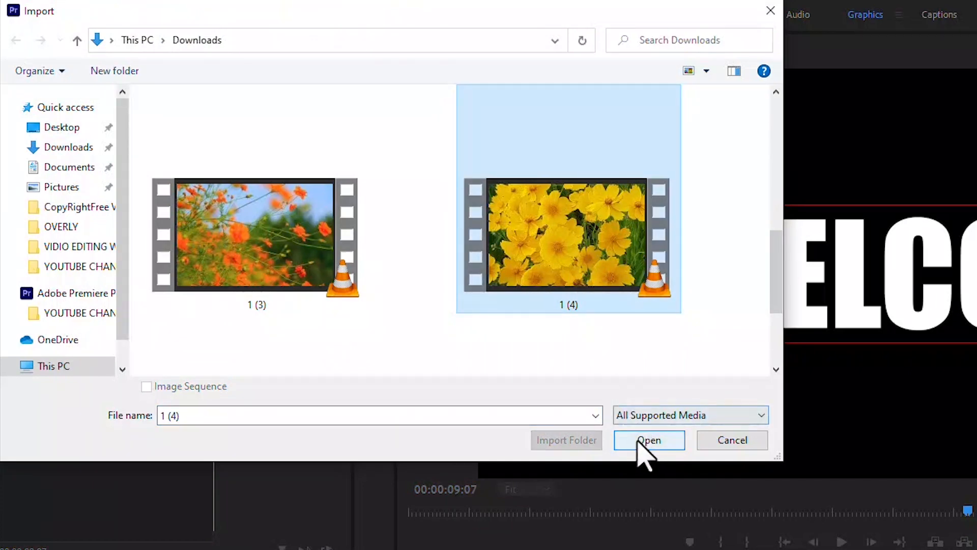
click(649, 440)
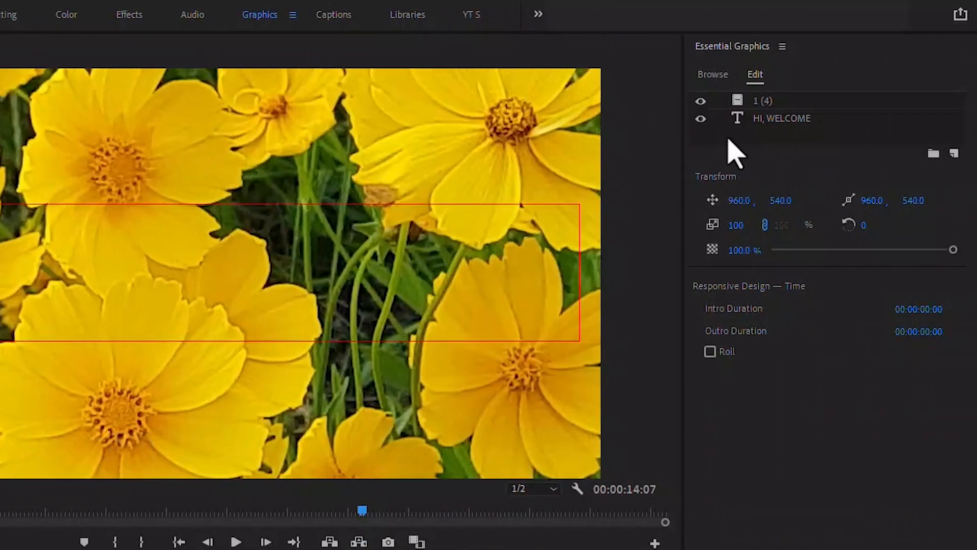
Step: Arrange the HI, WELCOME text layer above the 1 (4) flower video layer
click(781, 118)
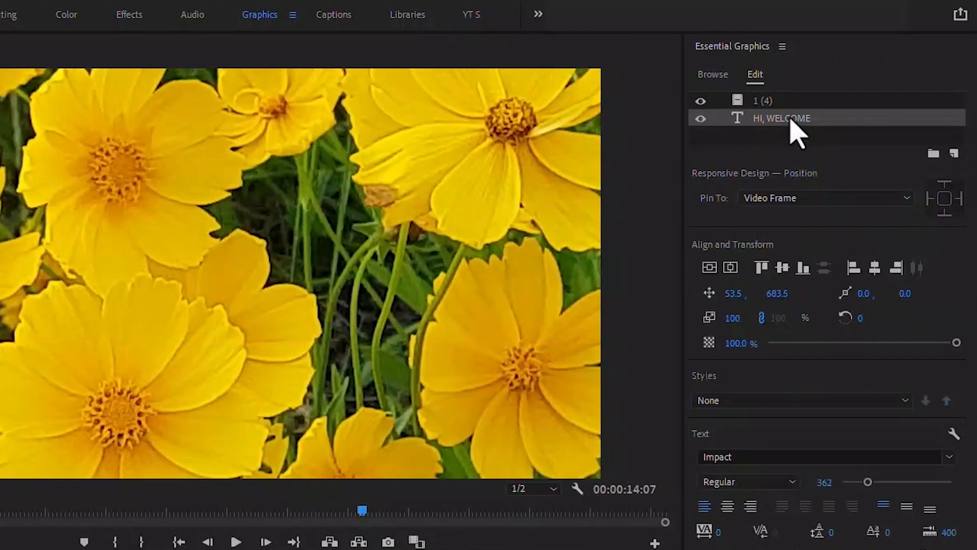
click(762, 101)
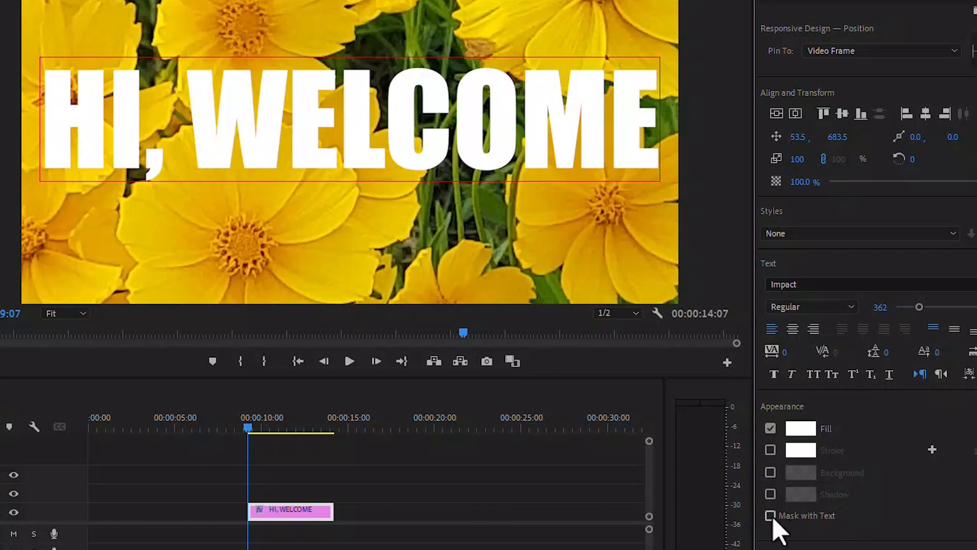
Step: Enable Mask with Text so the flowers fill the letters, and extend the title clip
click(771, 516)
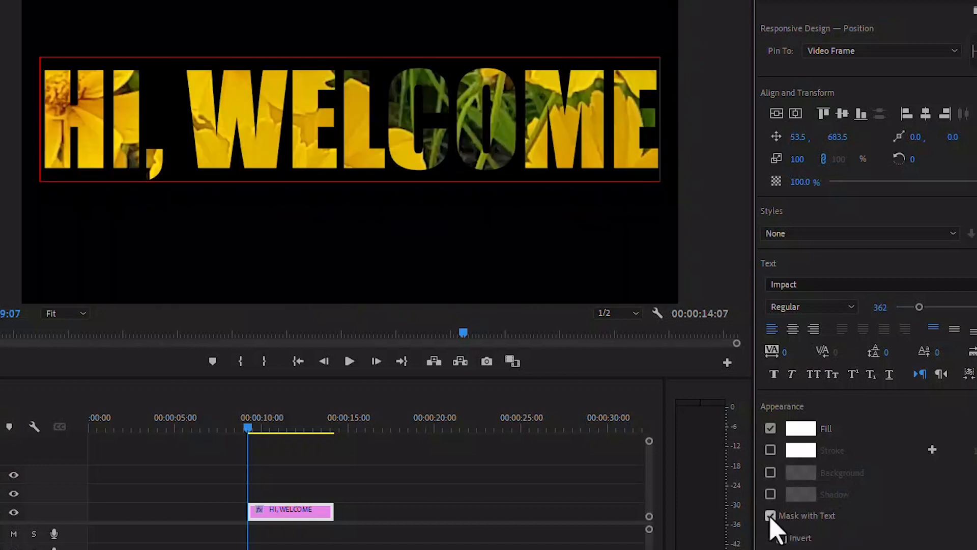
click(771, 515)
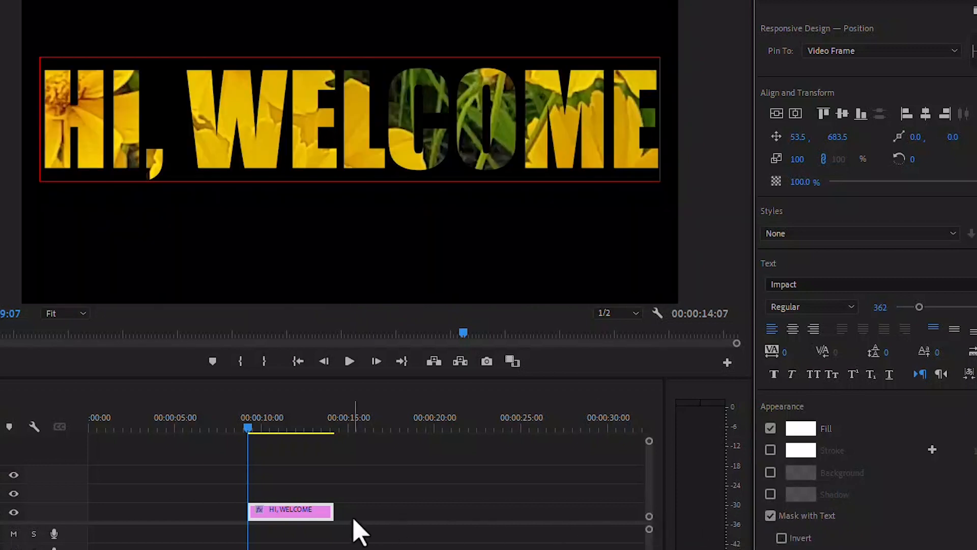
drag(330, 510, 430, 510)
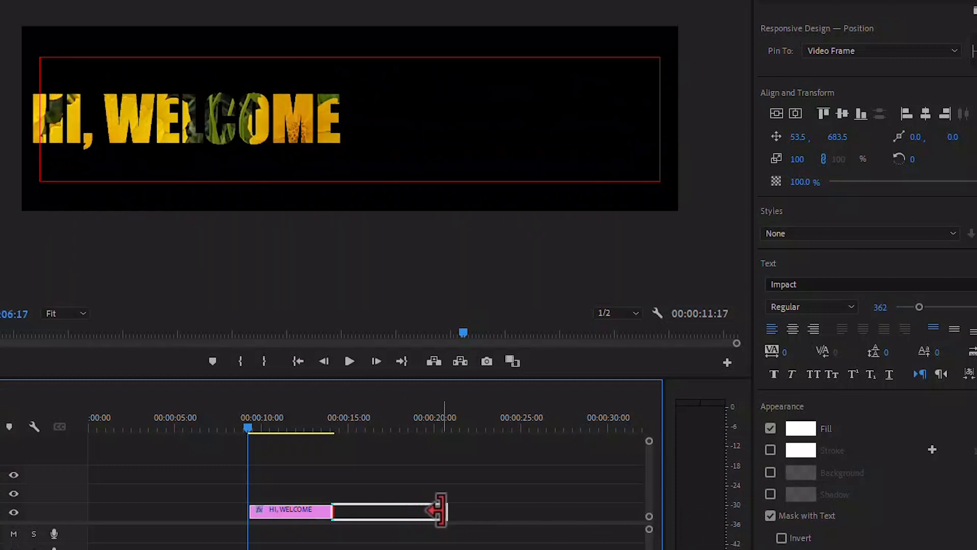